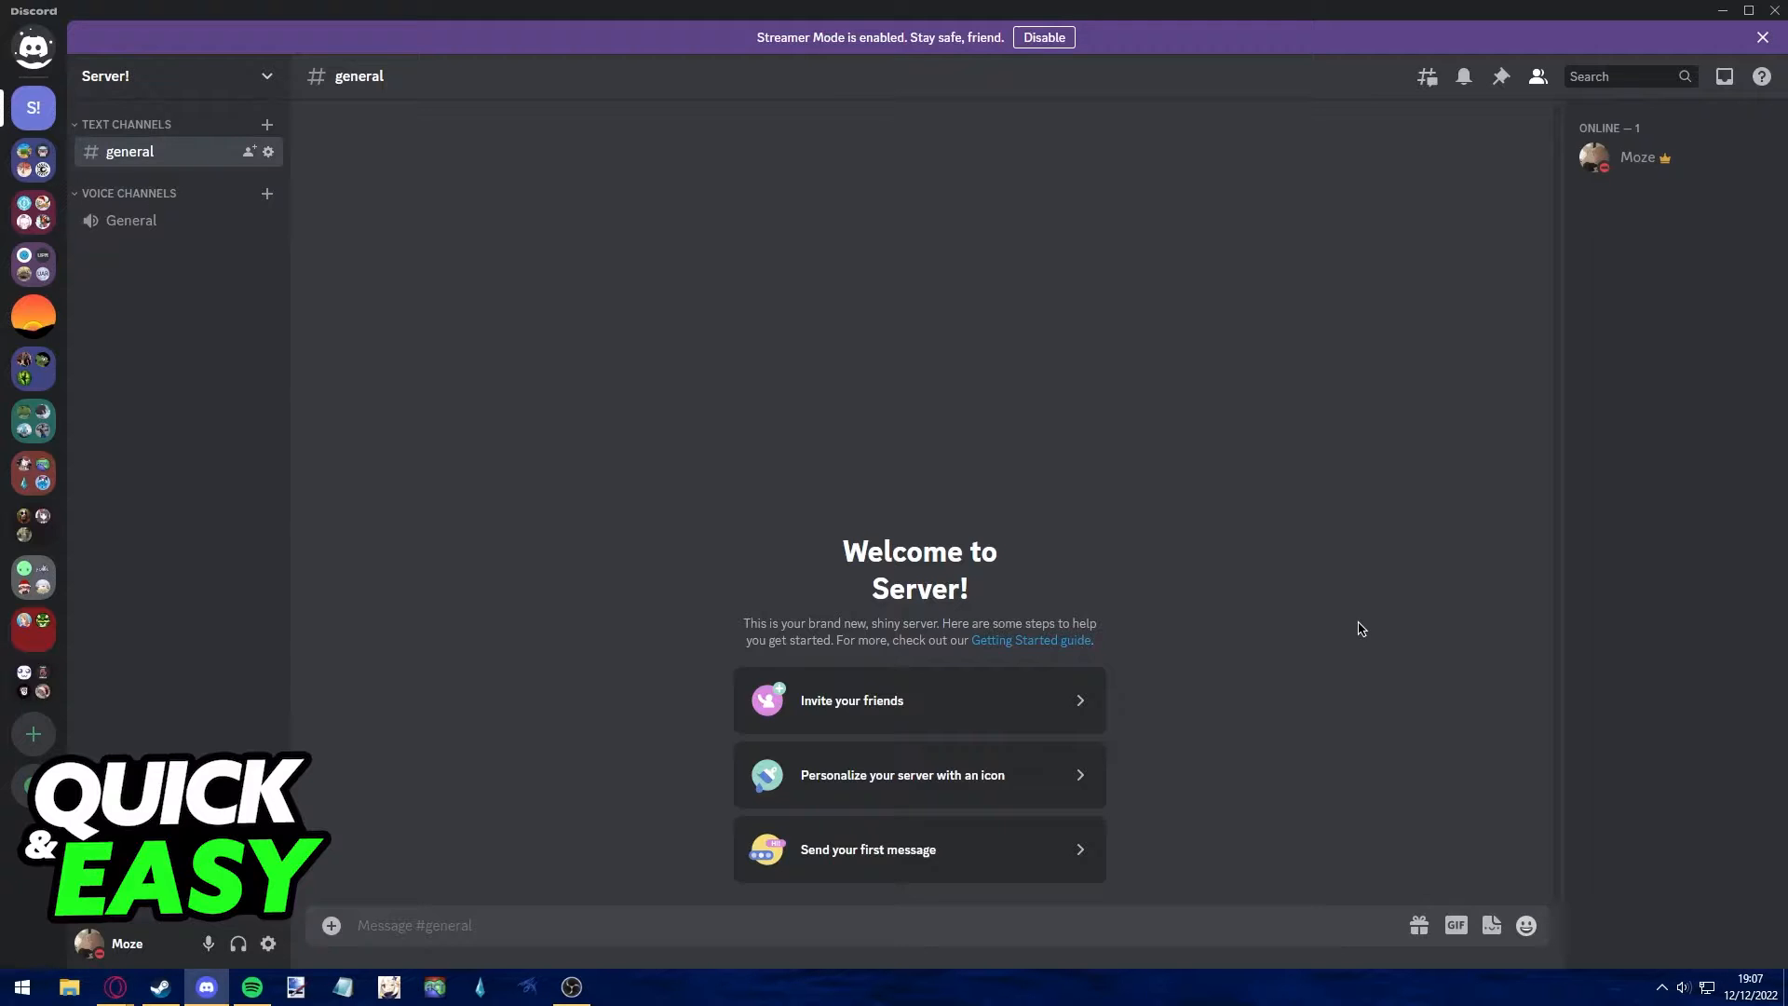
mouse_move(1084, 403)
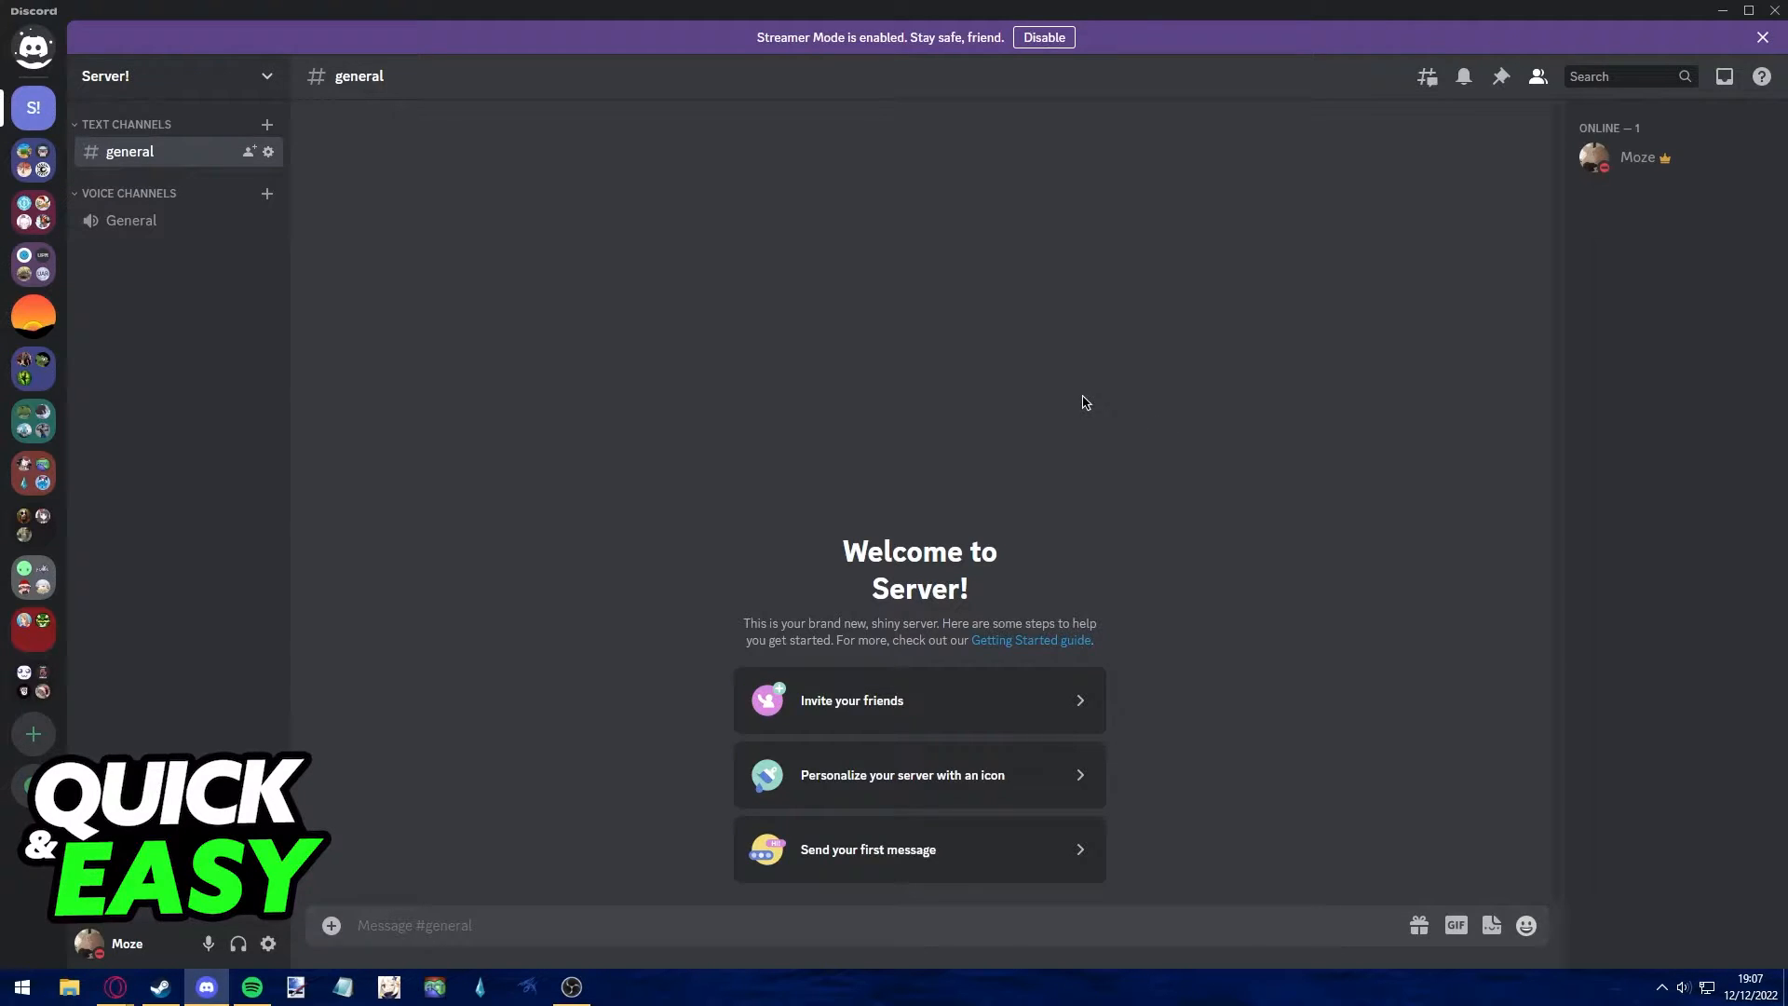
mouse_move(1259, 572)
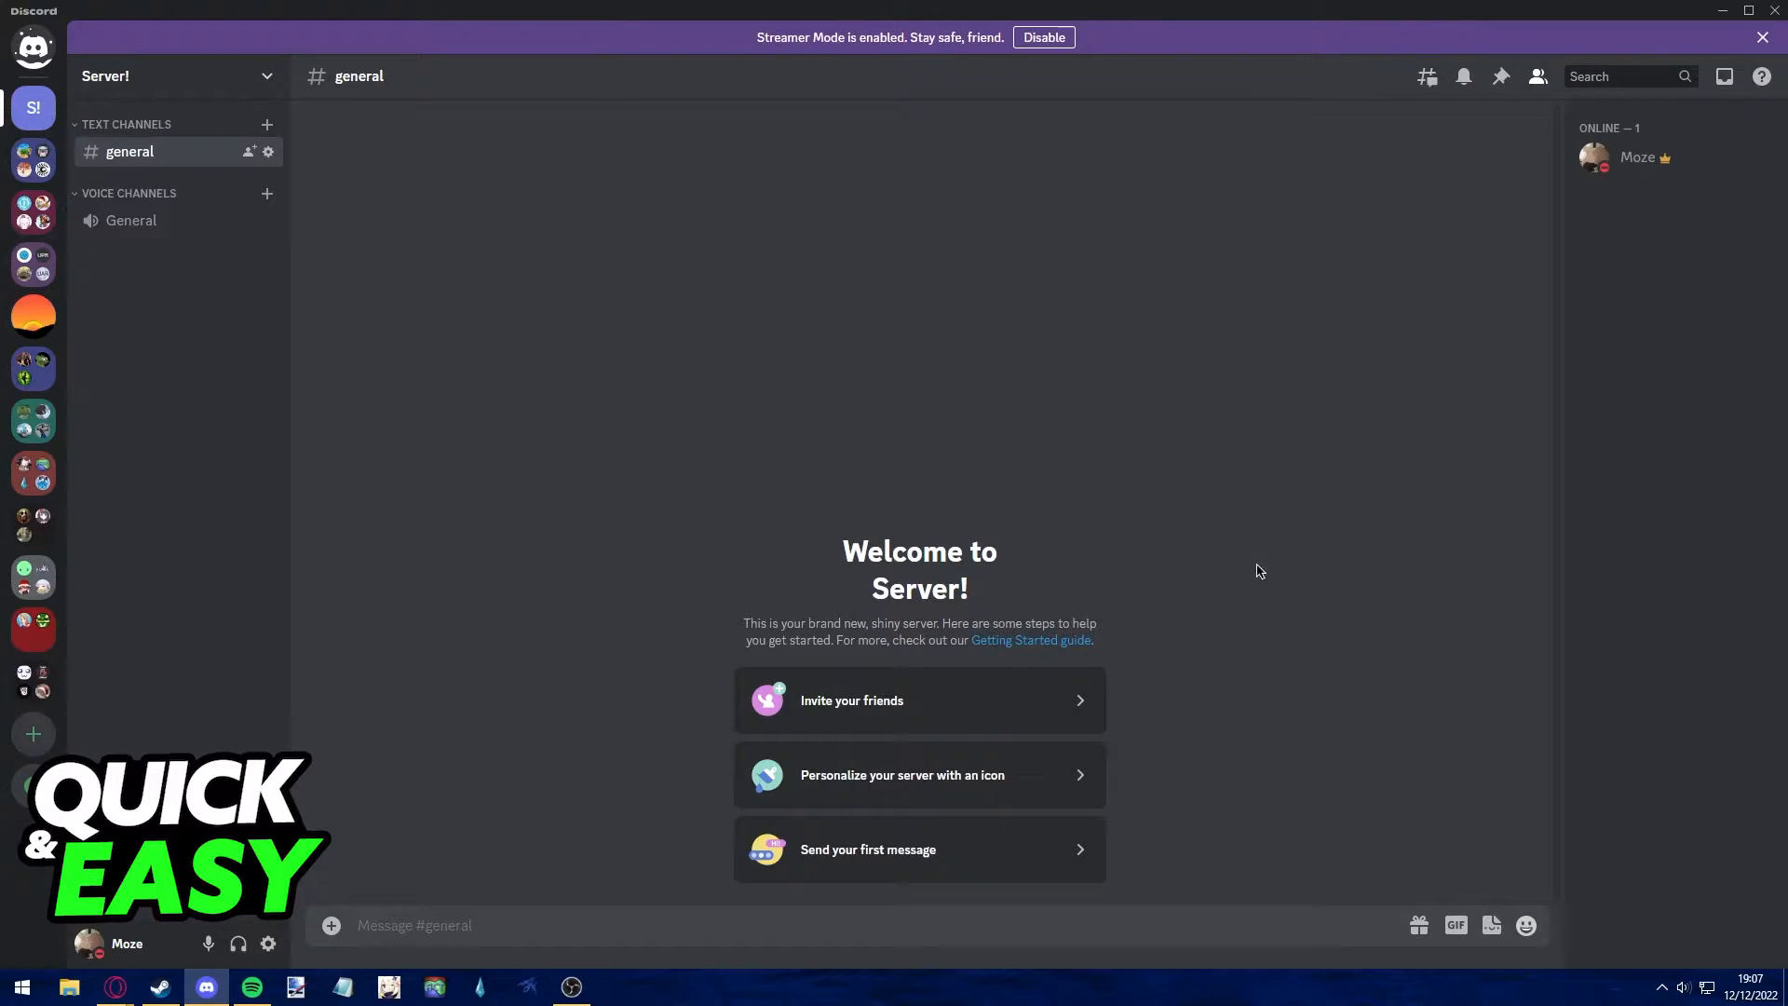
mouse_move(390, 720)
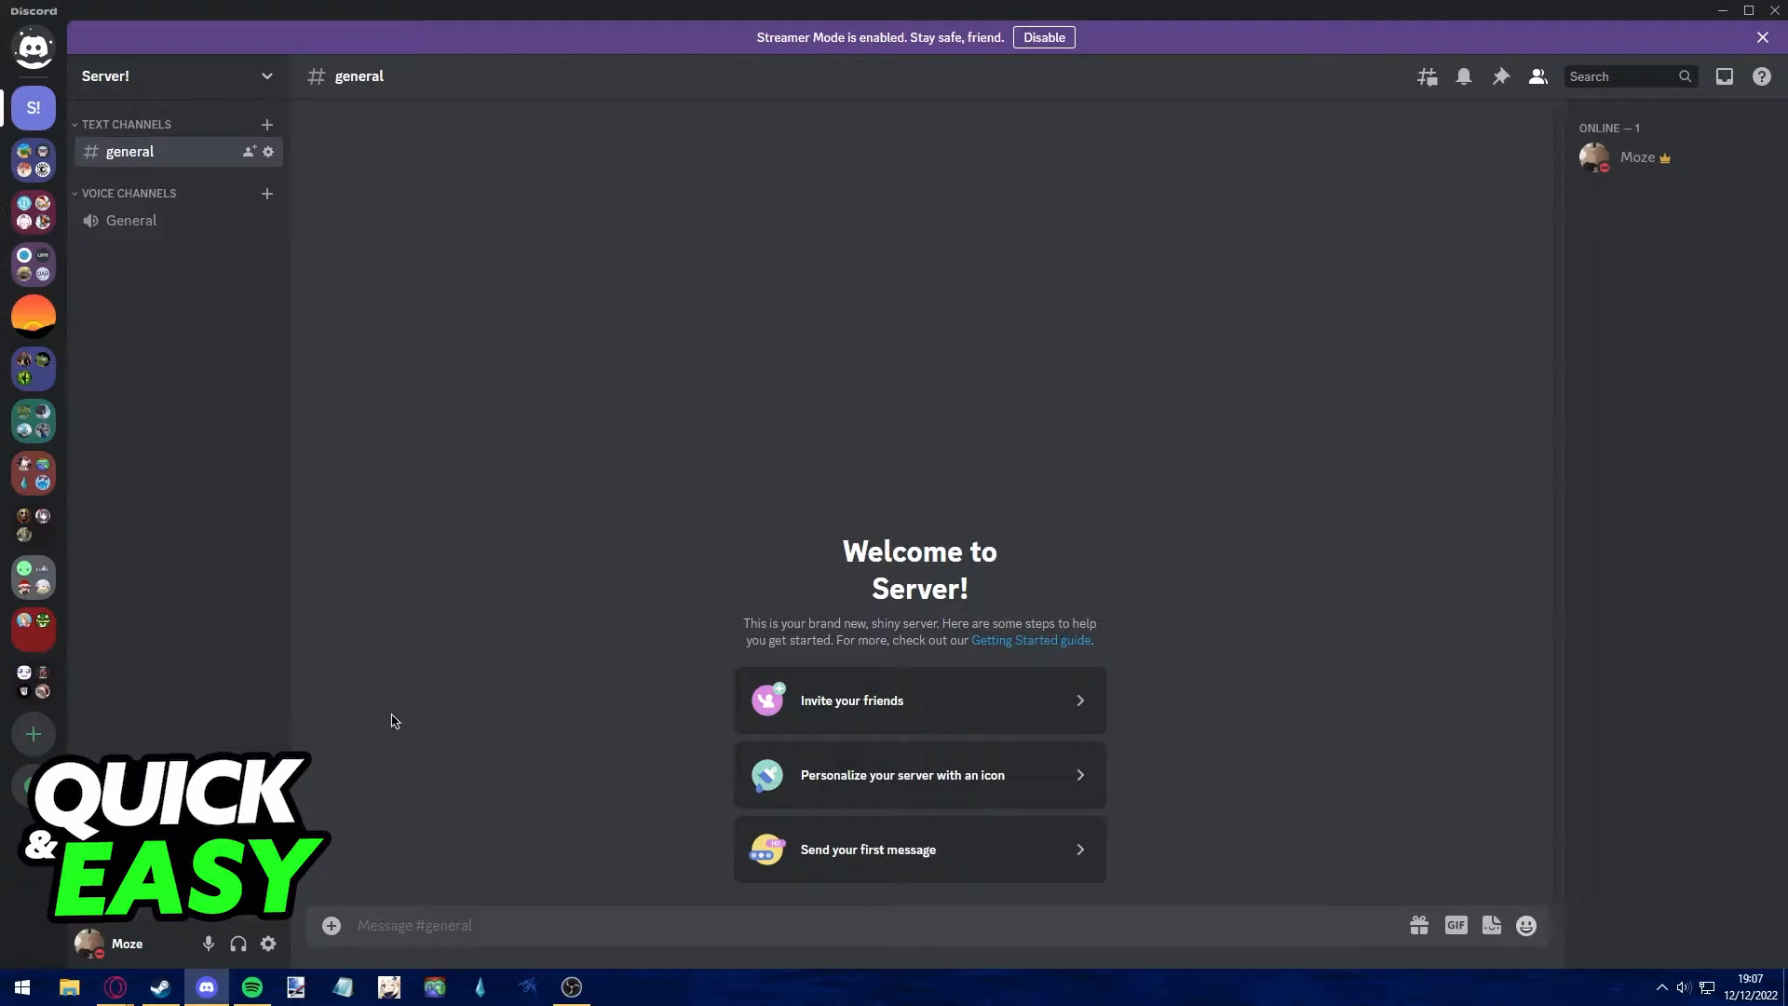
mouse_move(283, 922)
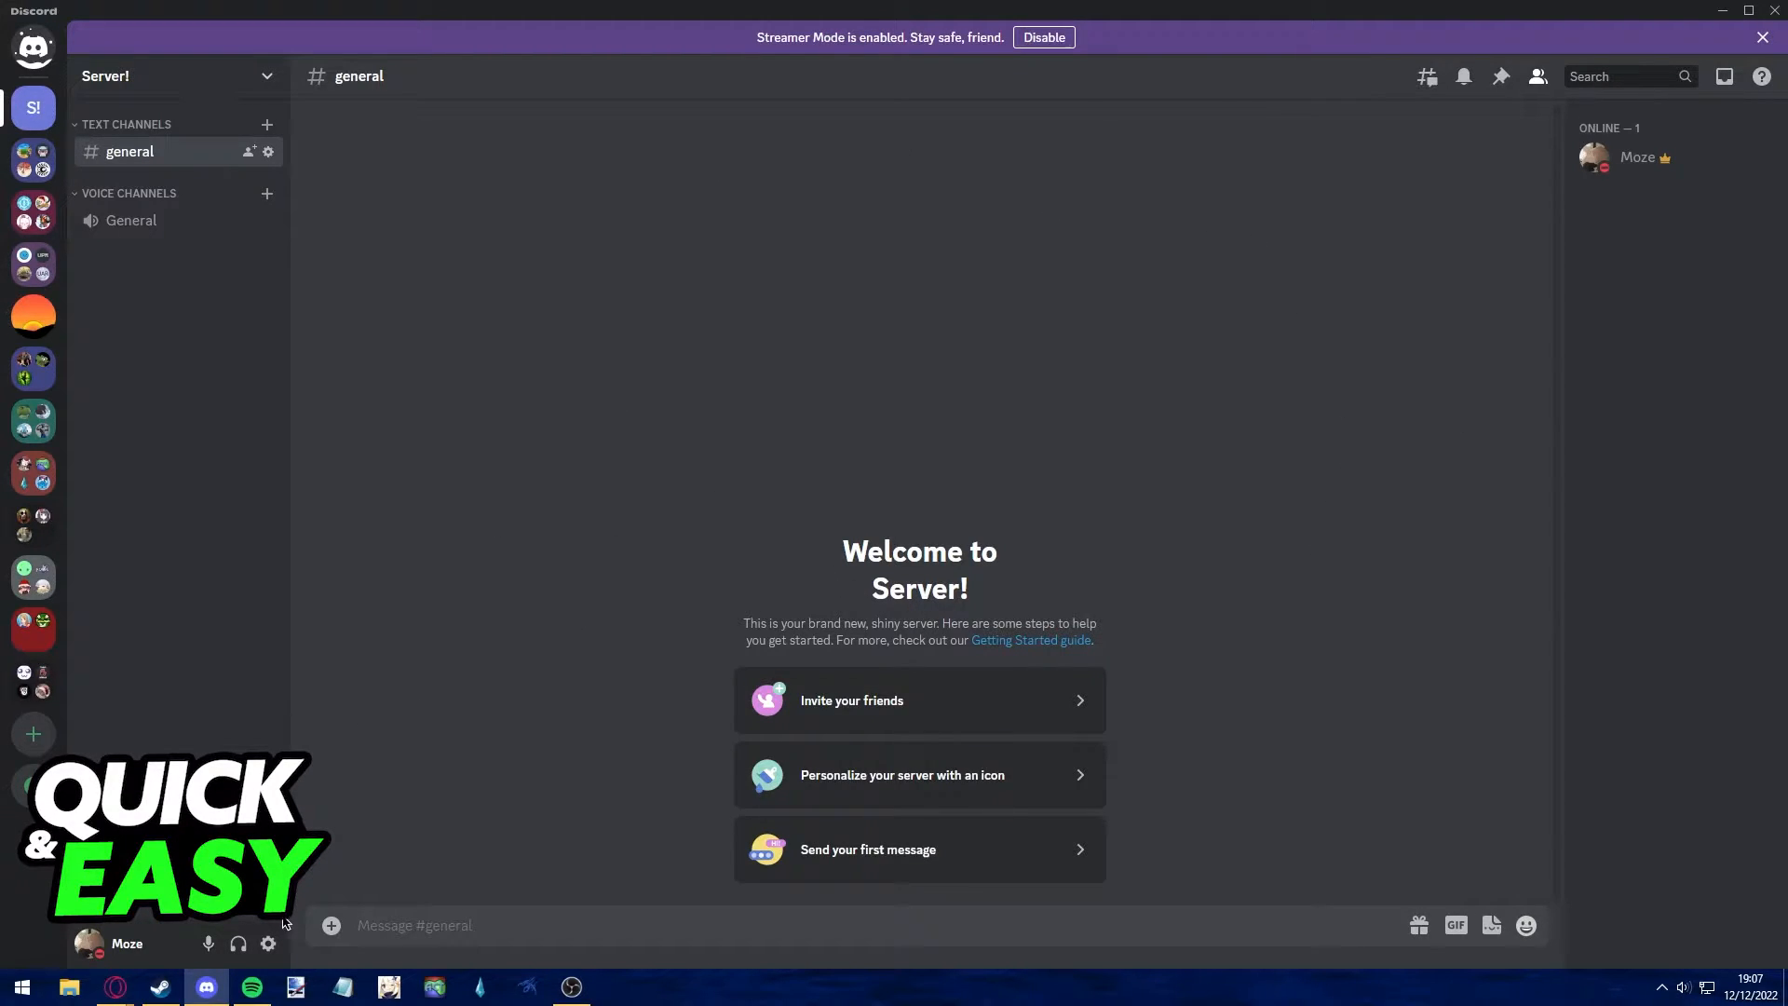
mouse_move(471, 581)
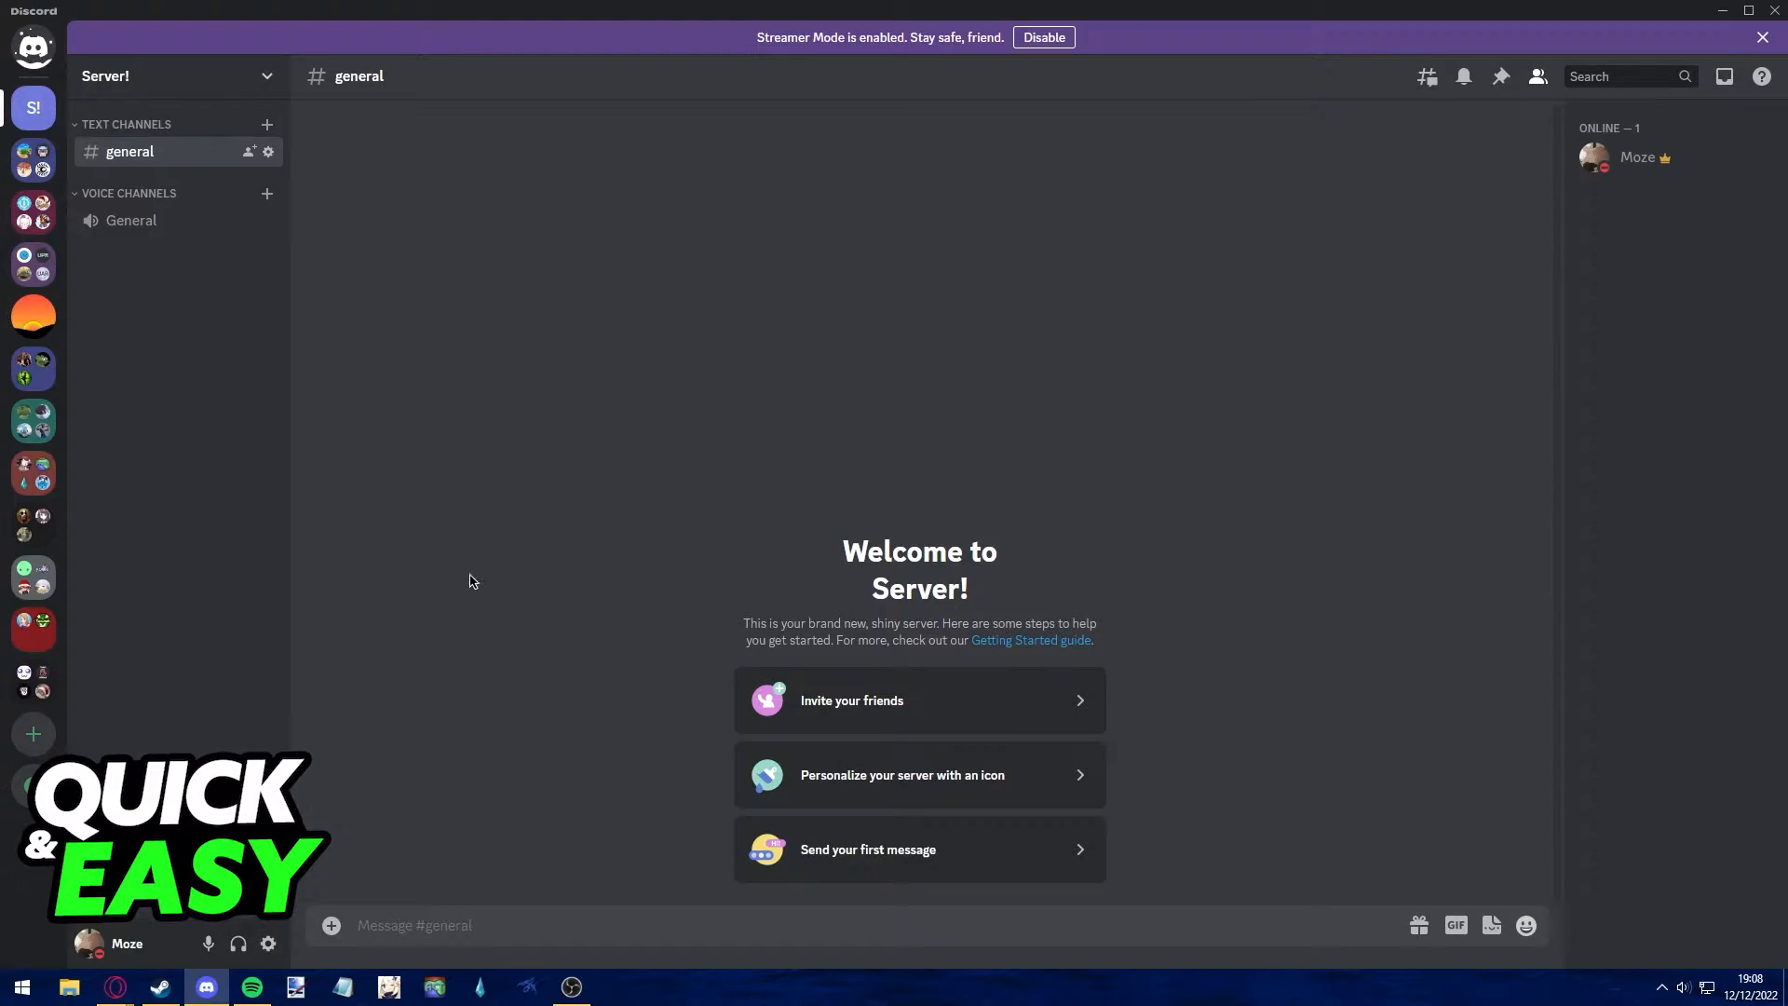
mouse_move(743, 259)
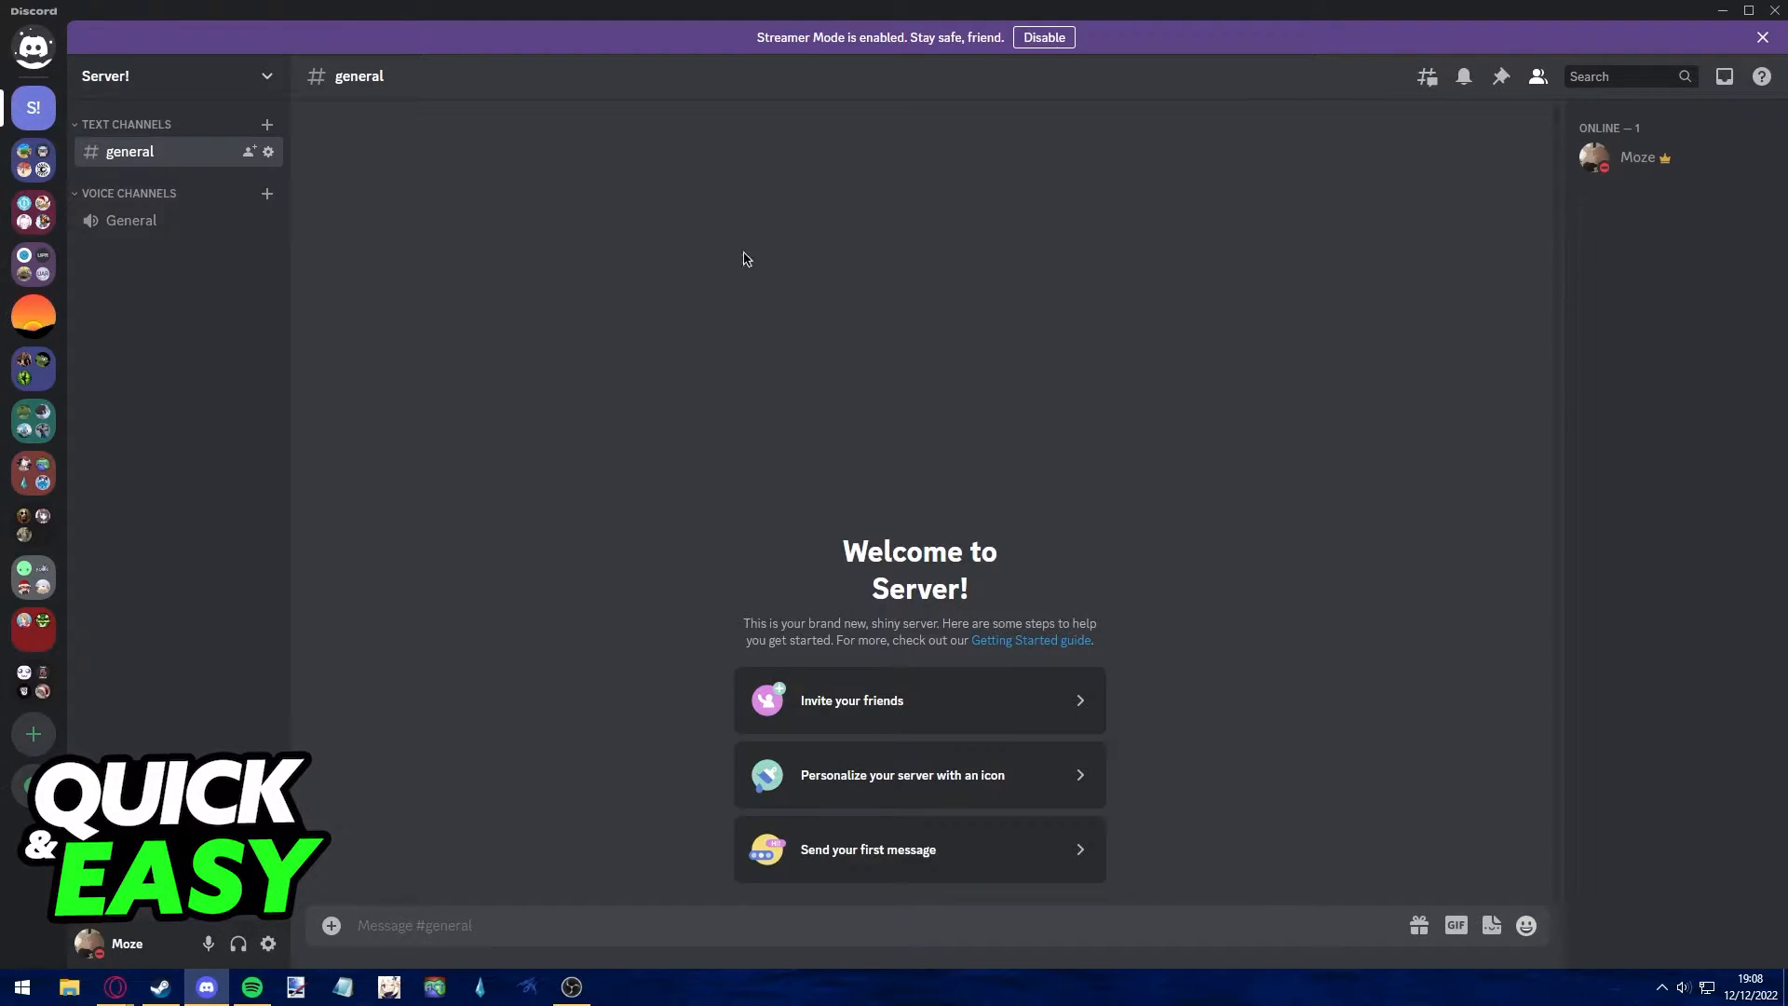
mouse_move(1194, 563)
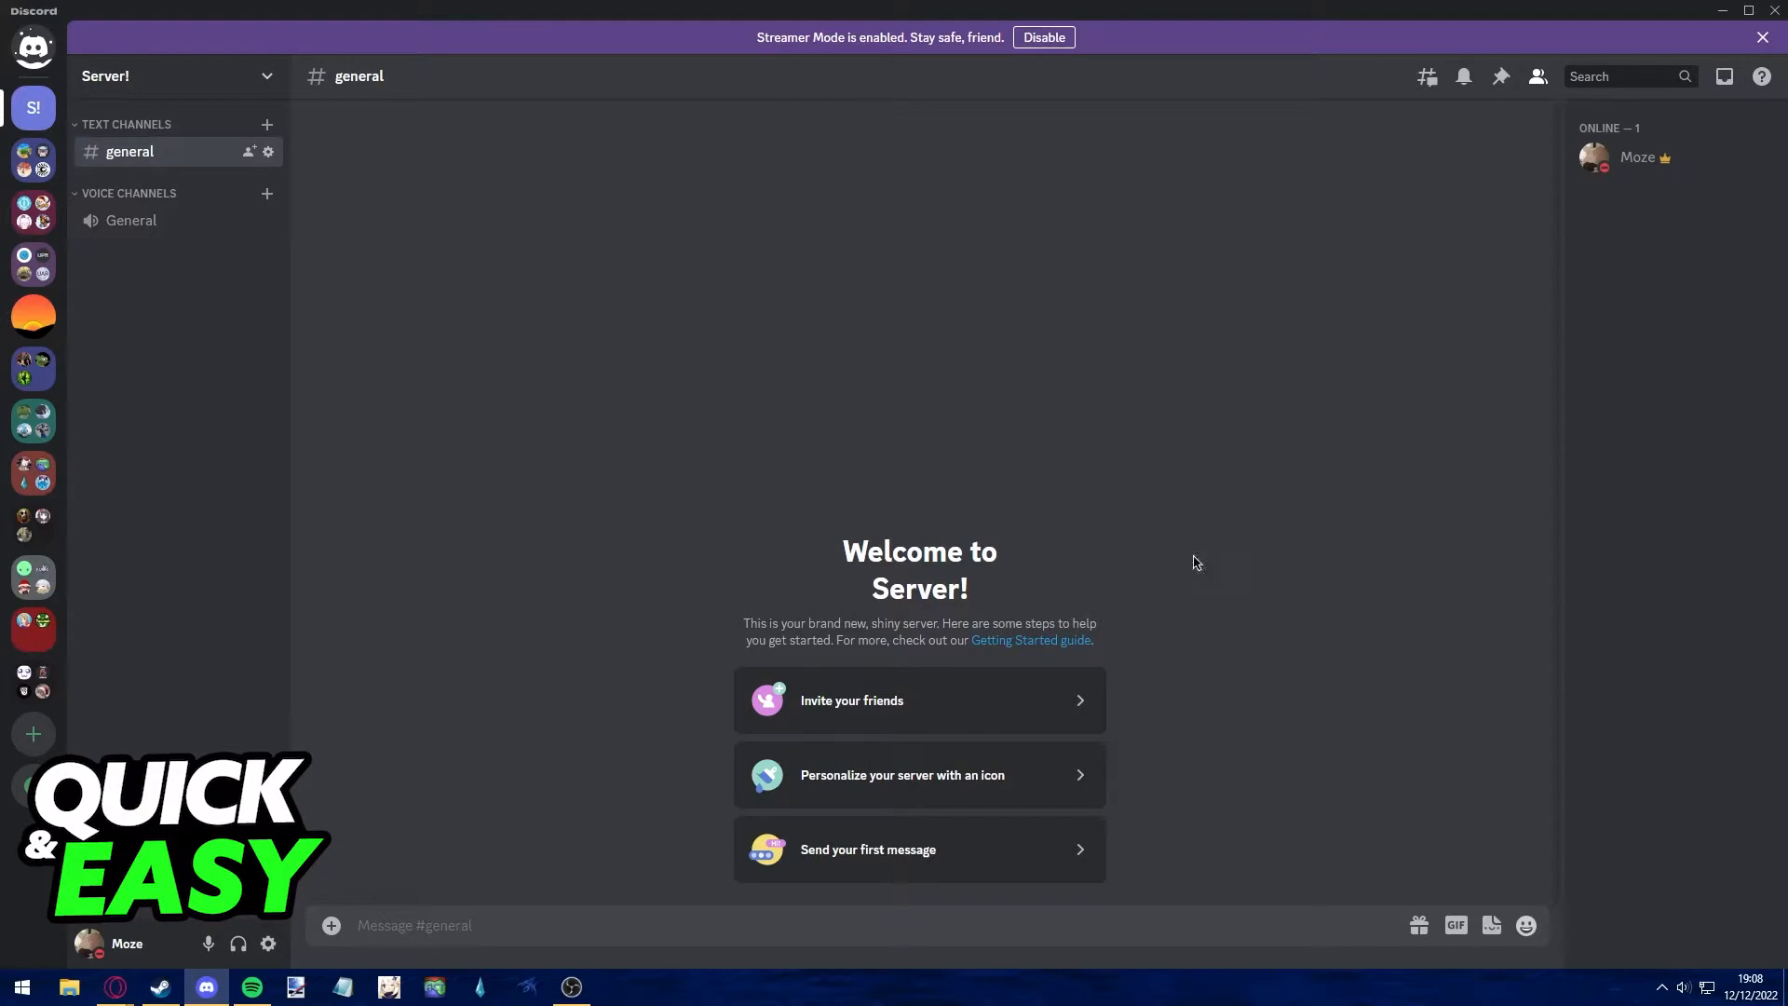
mouse_move(1197, 413)
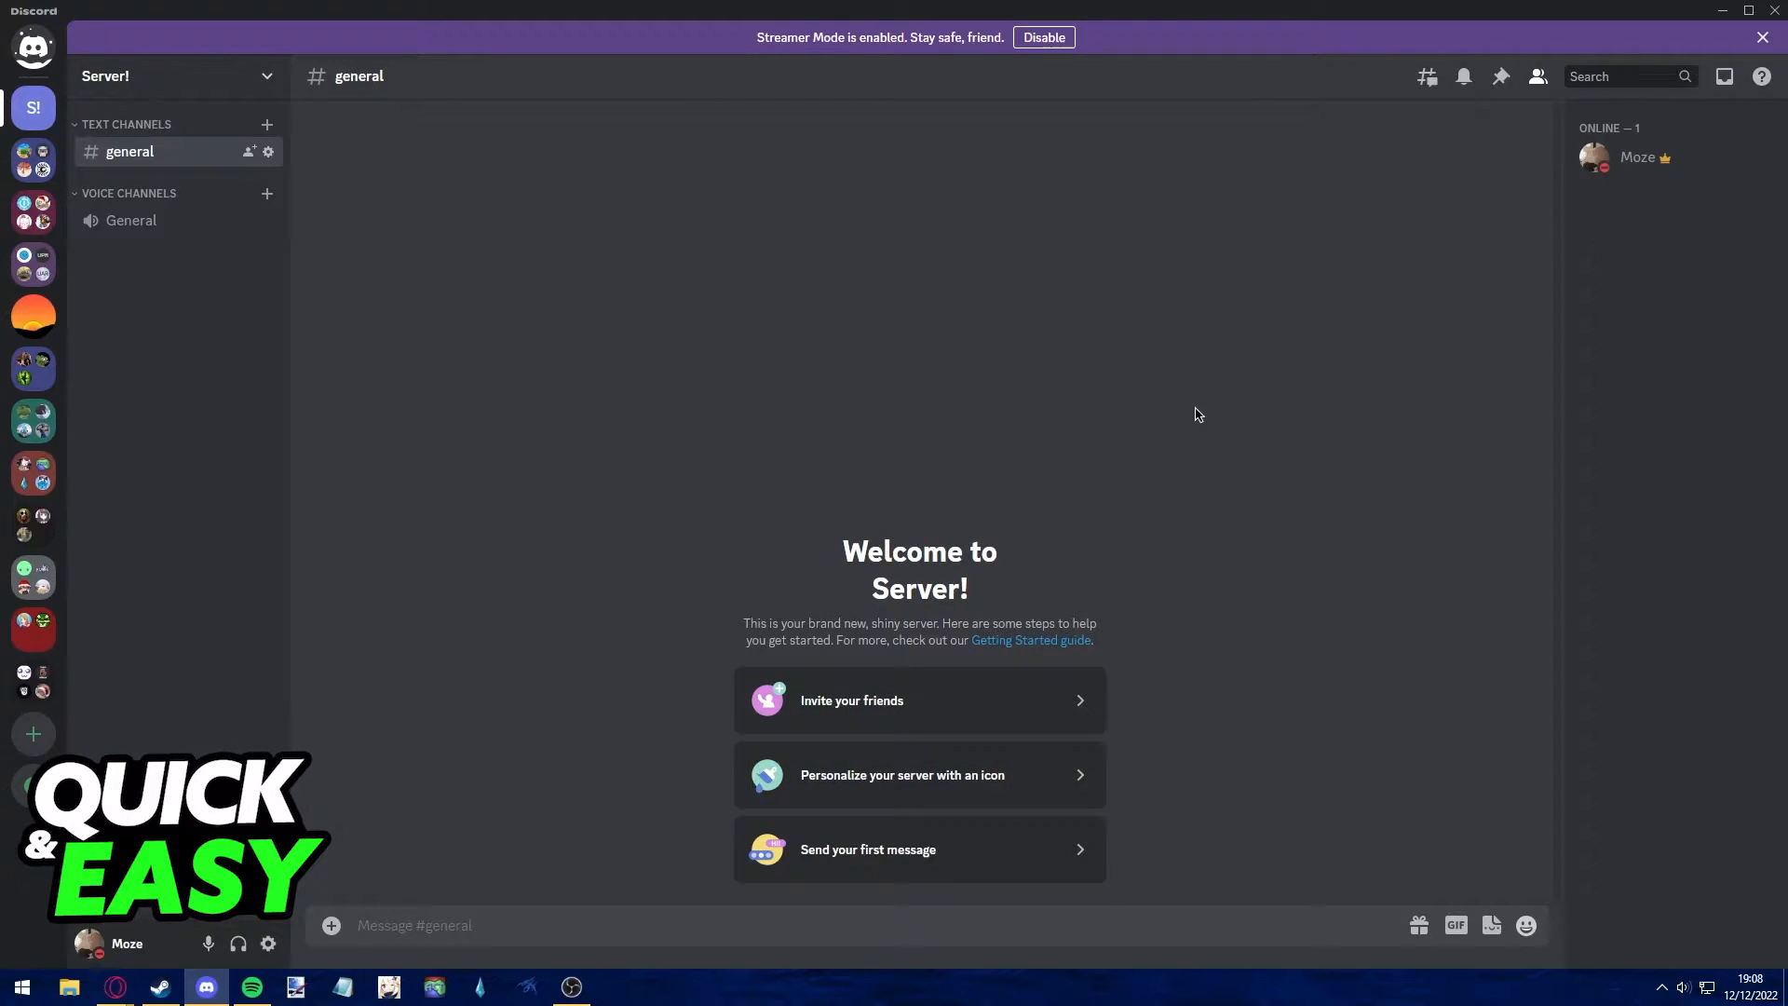
mouse_move(339, 324)
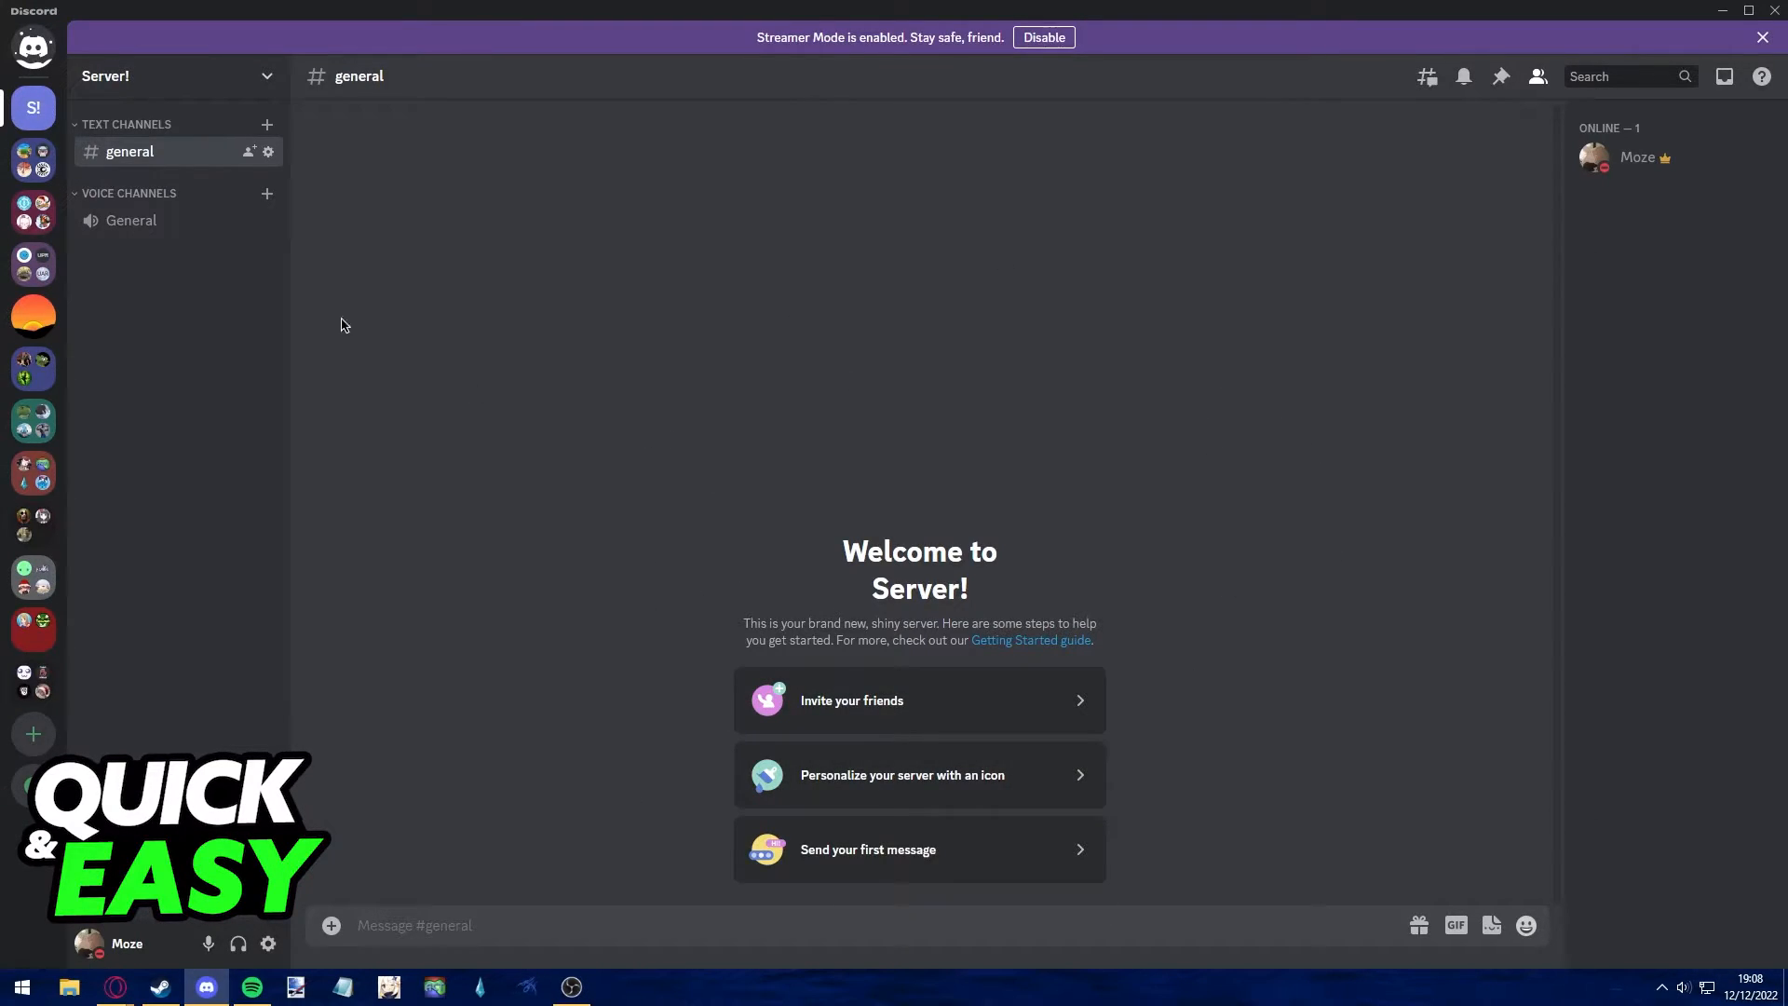
mouse_move(557, 261)
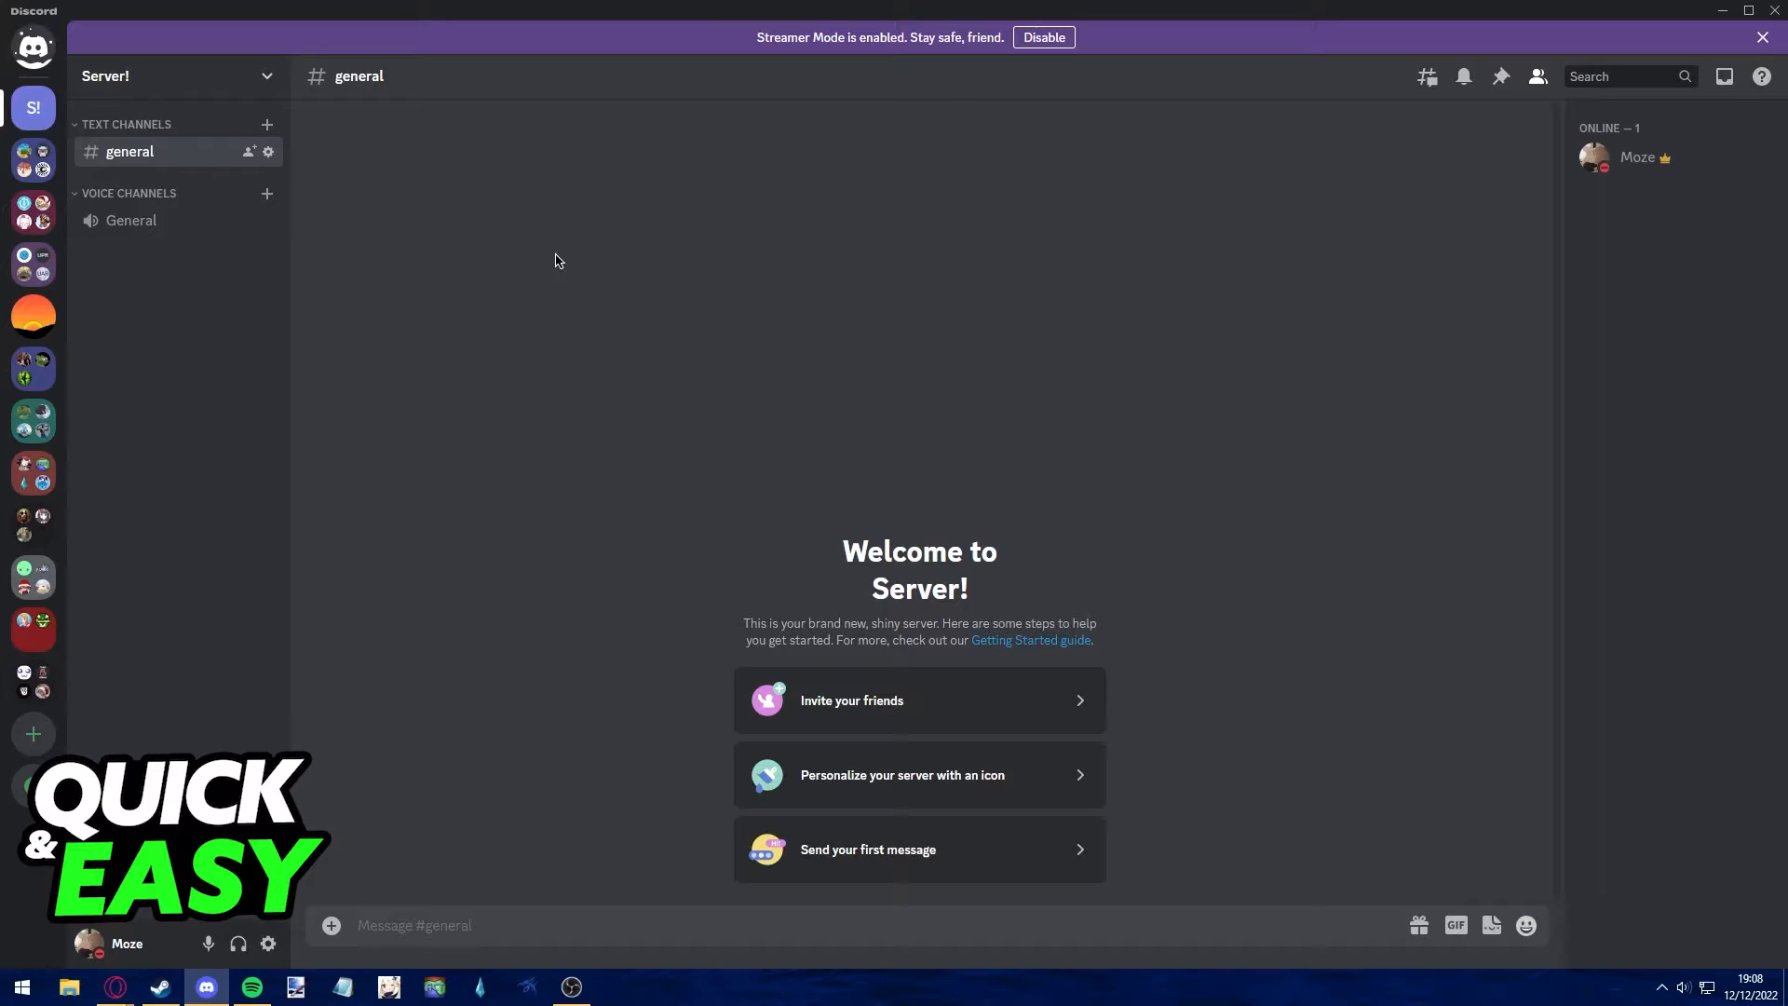
mouse_move(1389, 622)
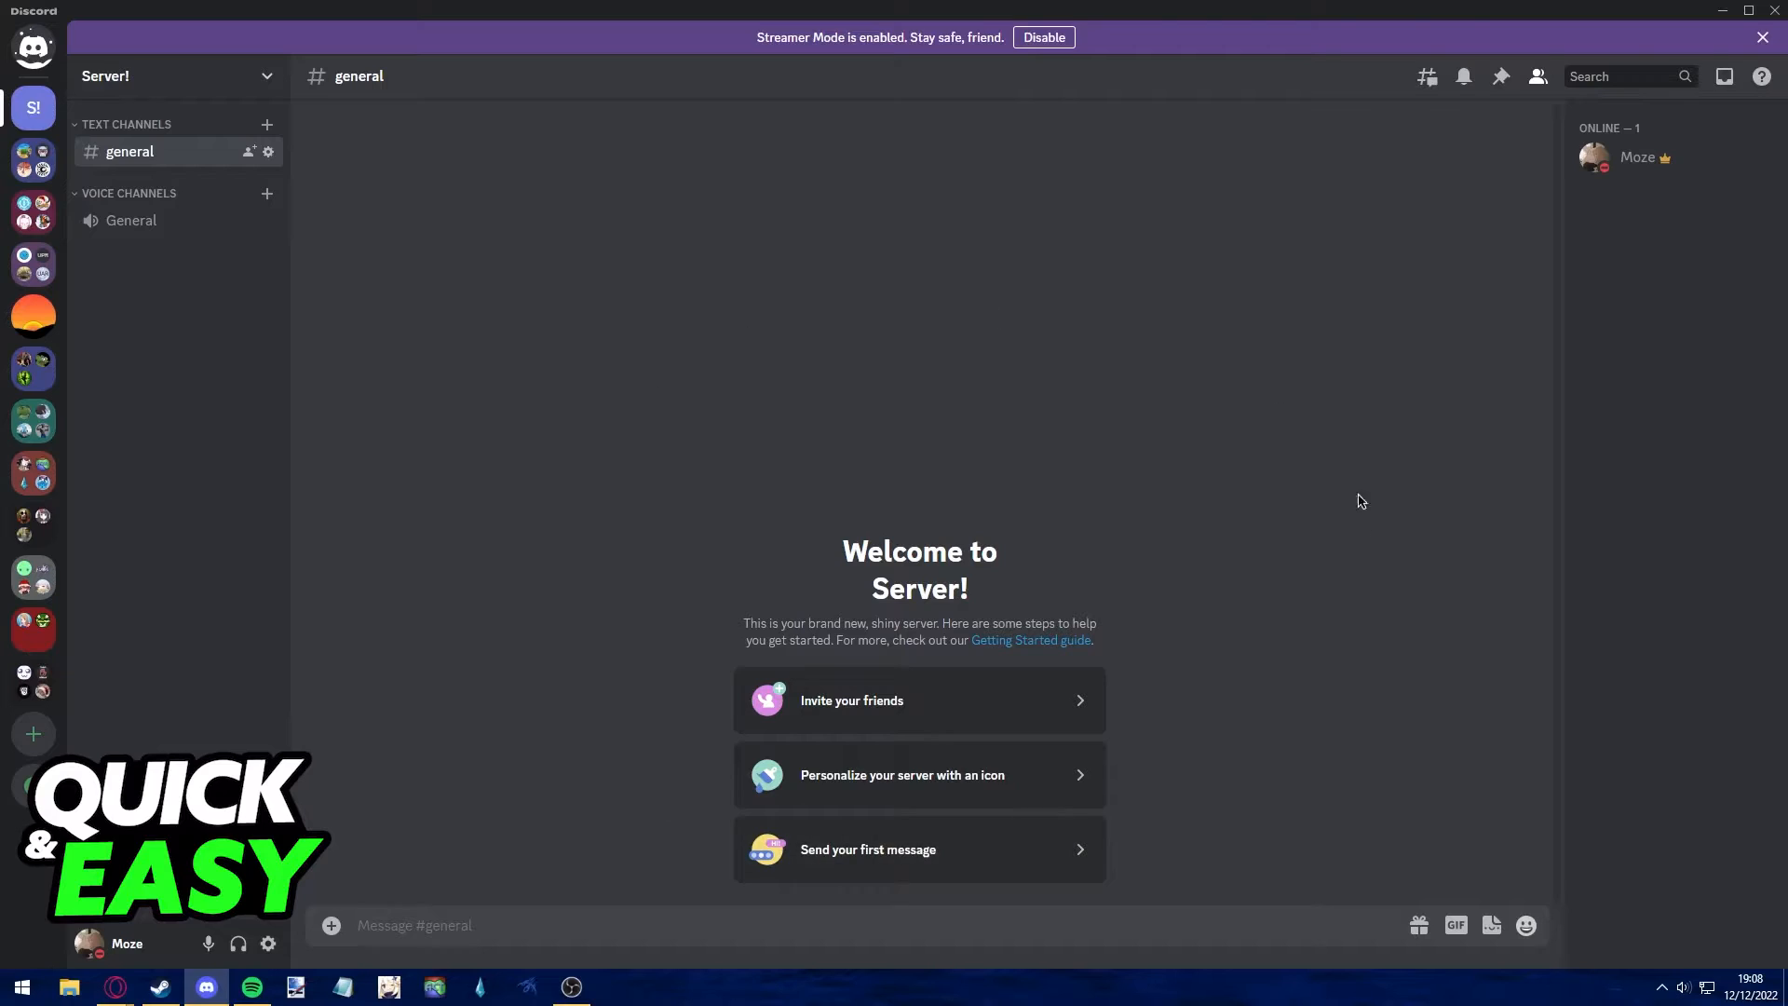
mouse_move(402, 198)
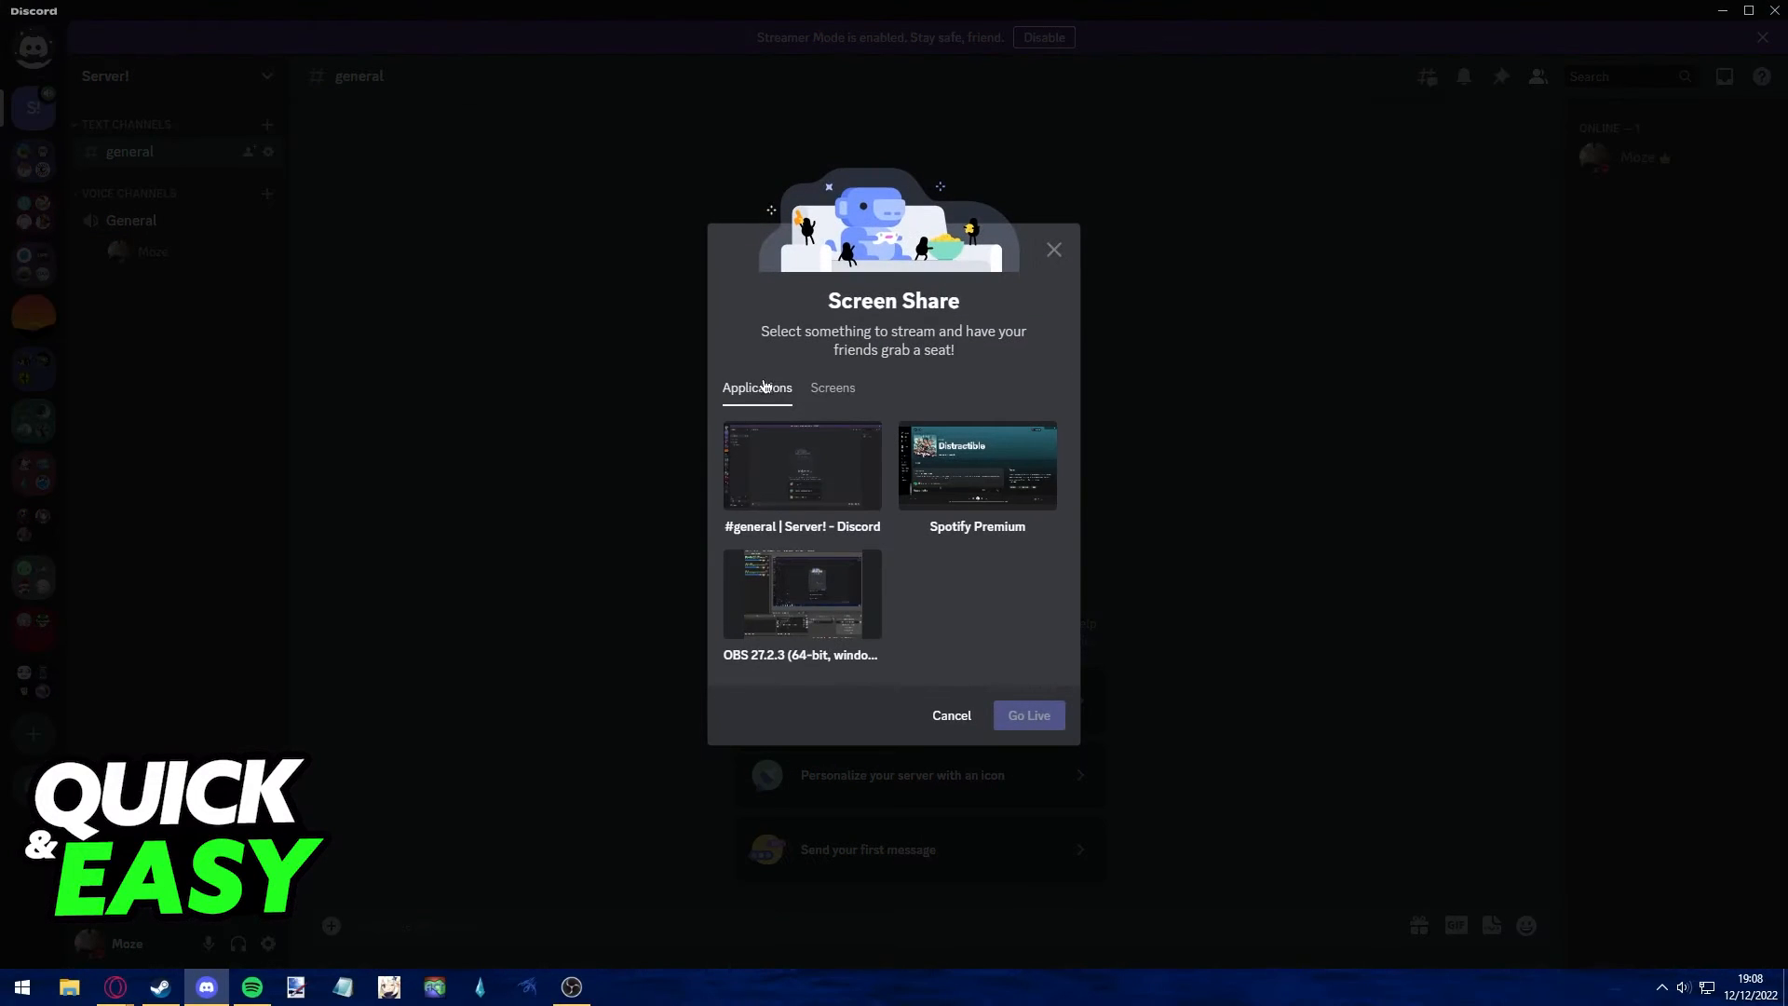
Choose the Spotify Premium window from Applications as the stream source
click(976, 465)
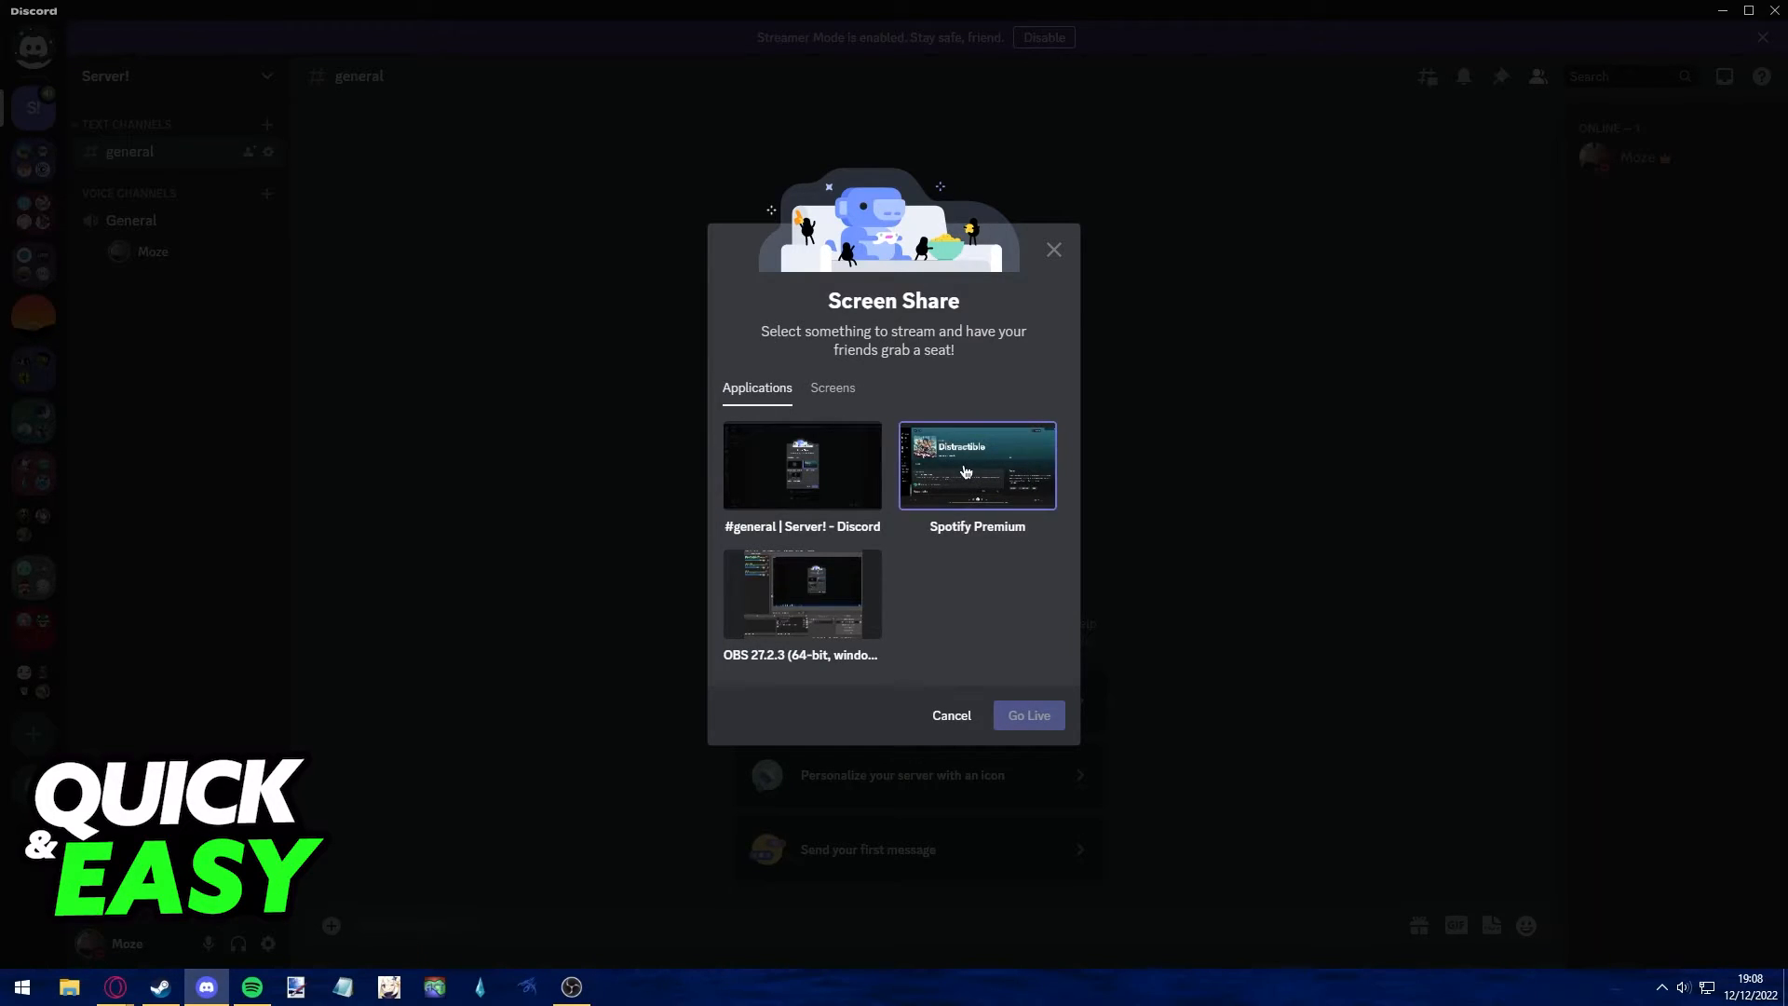
click(974, 466)
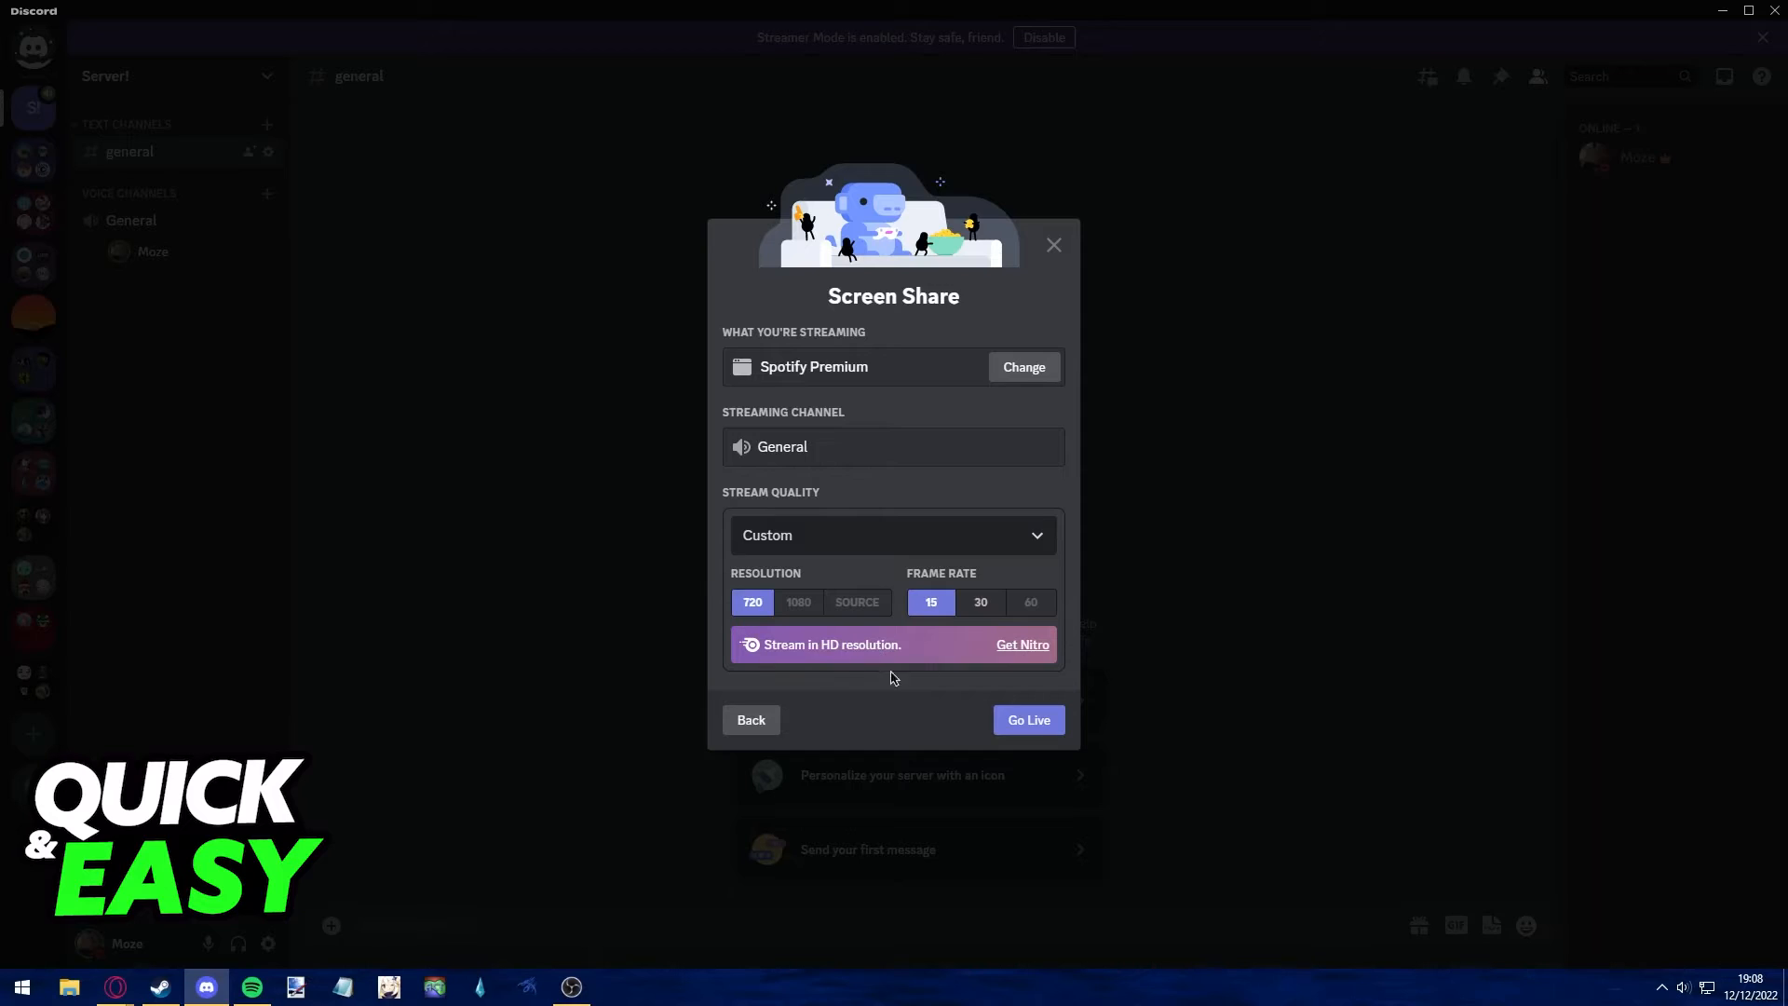
Go live streaming Spotify to General at 720p and 15 fps
click(977, 602)
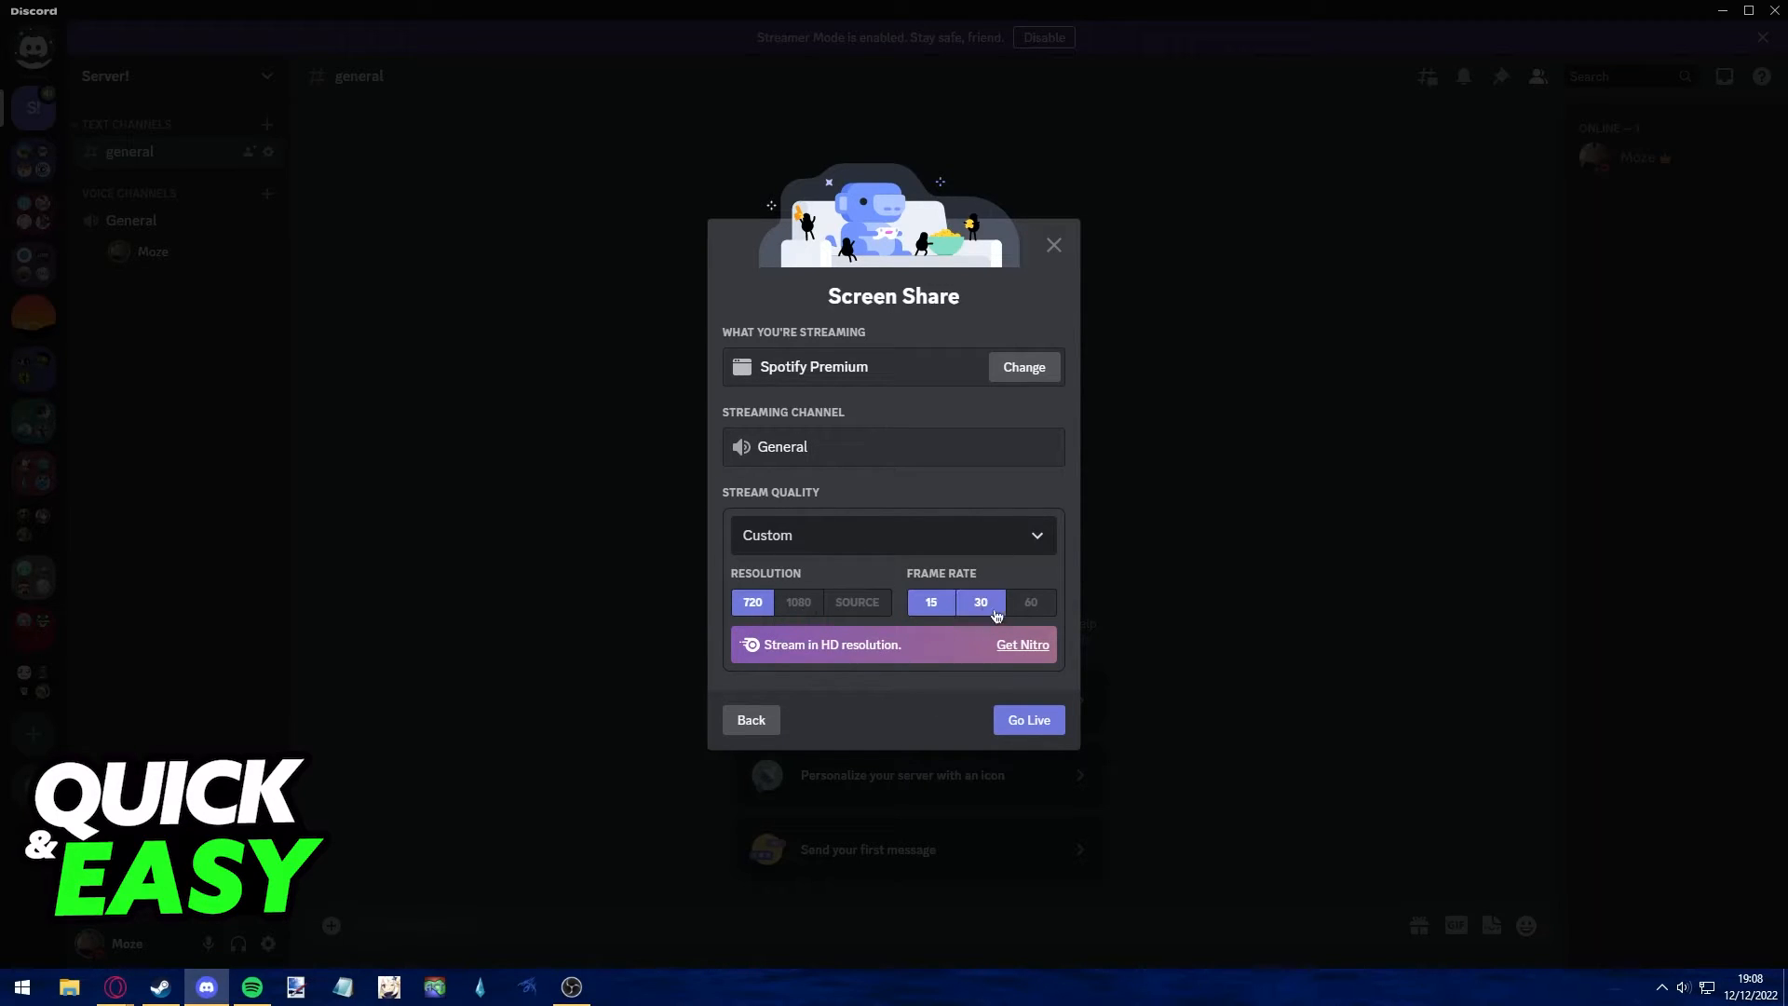
click(979, 601)
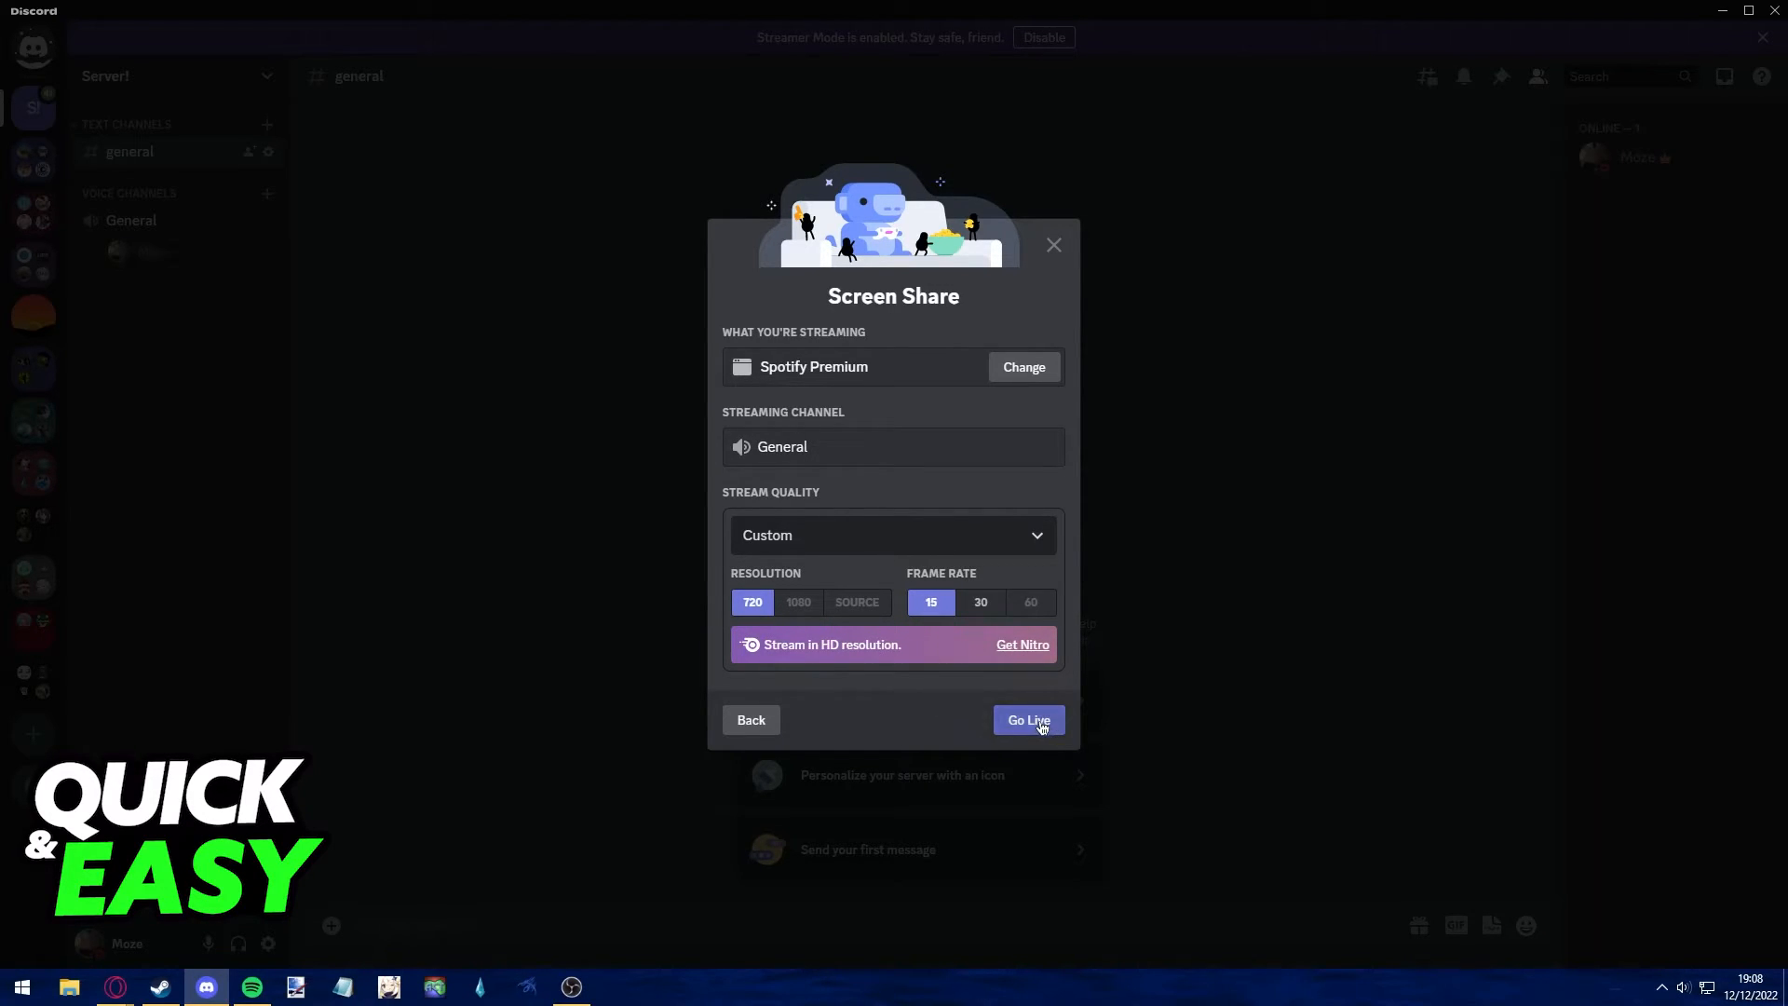
click(1026, 719)
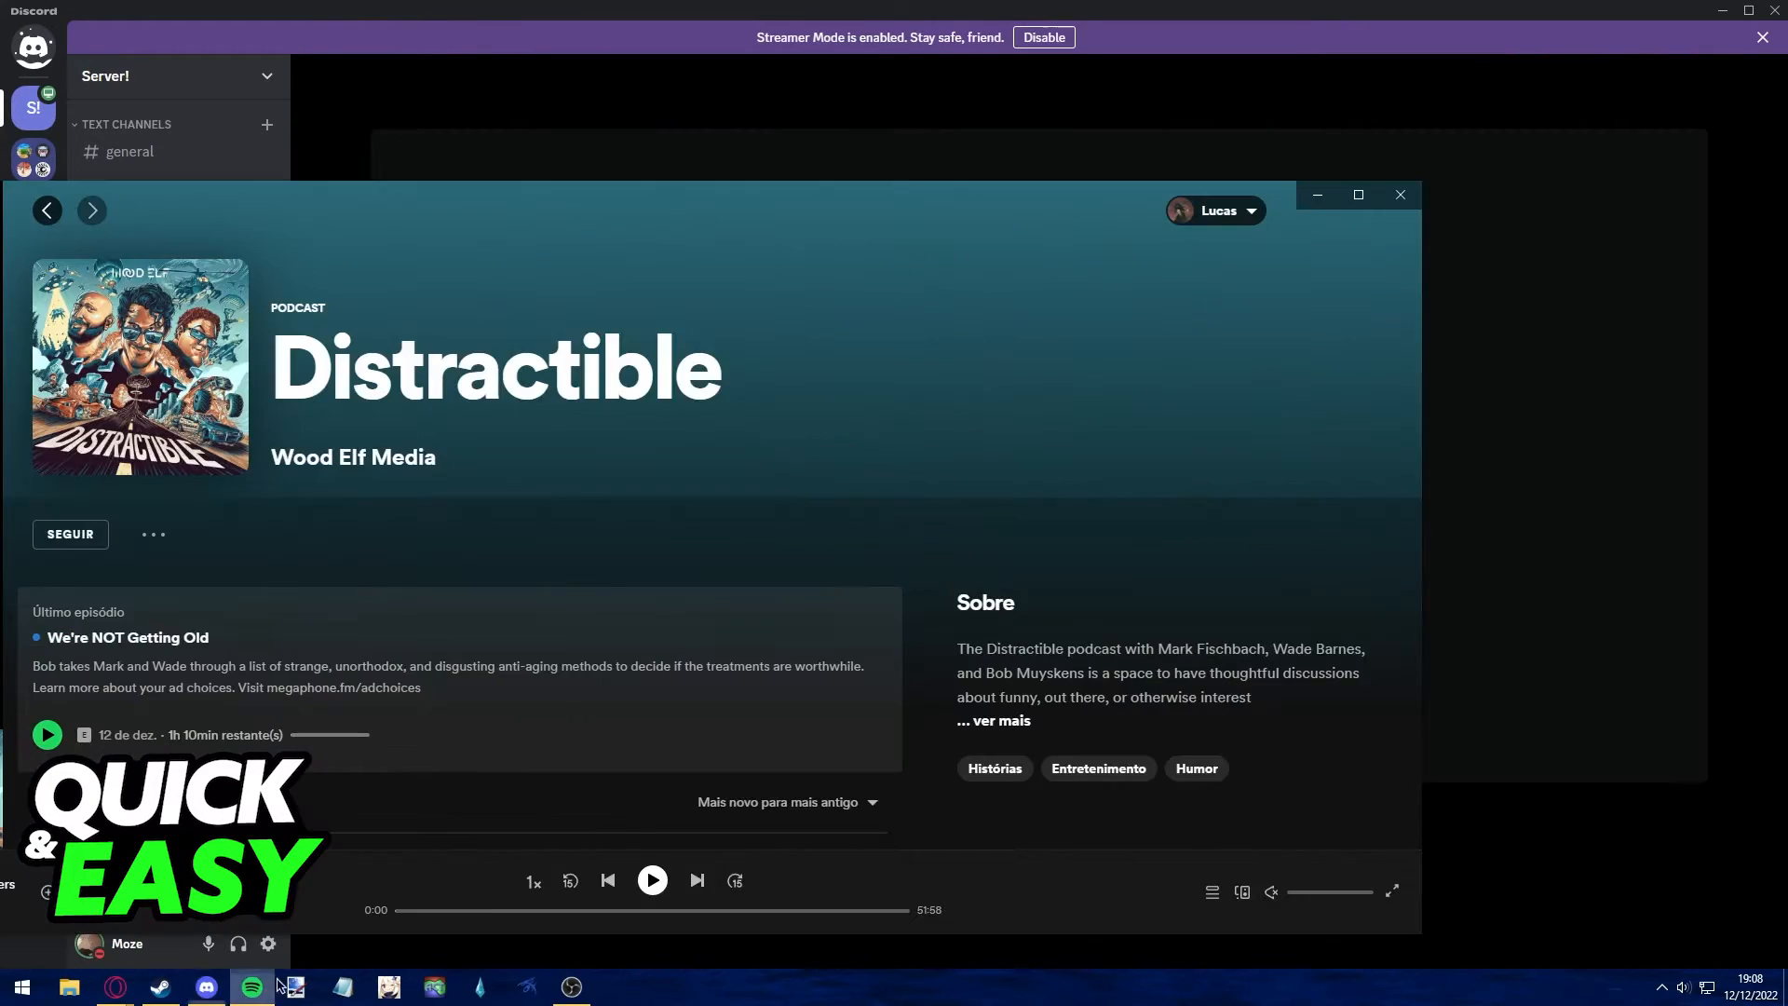
Bring Spotify's Distractible podcast page forward so it shows on the live stream
click(652, 879)
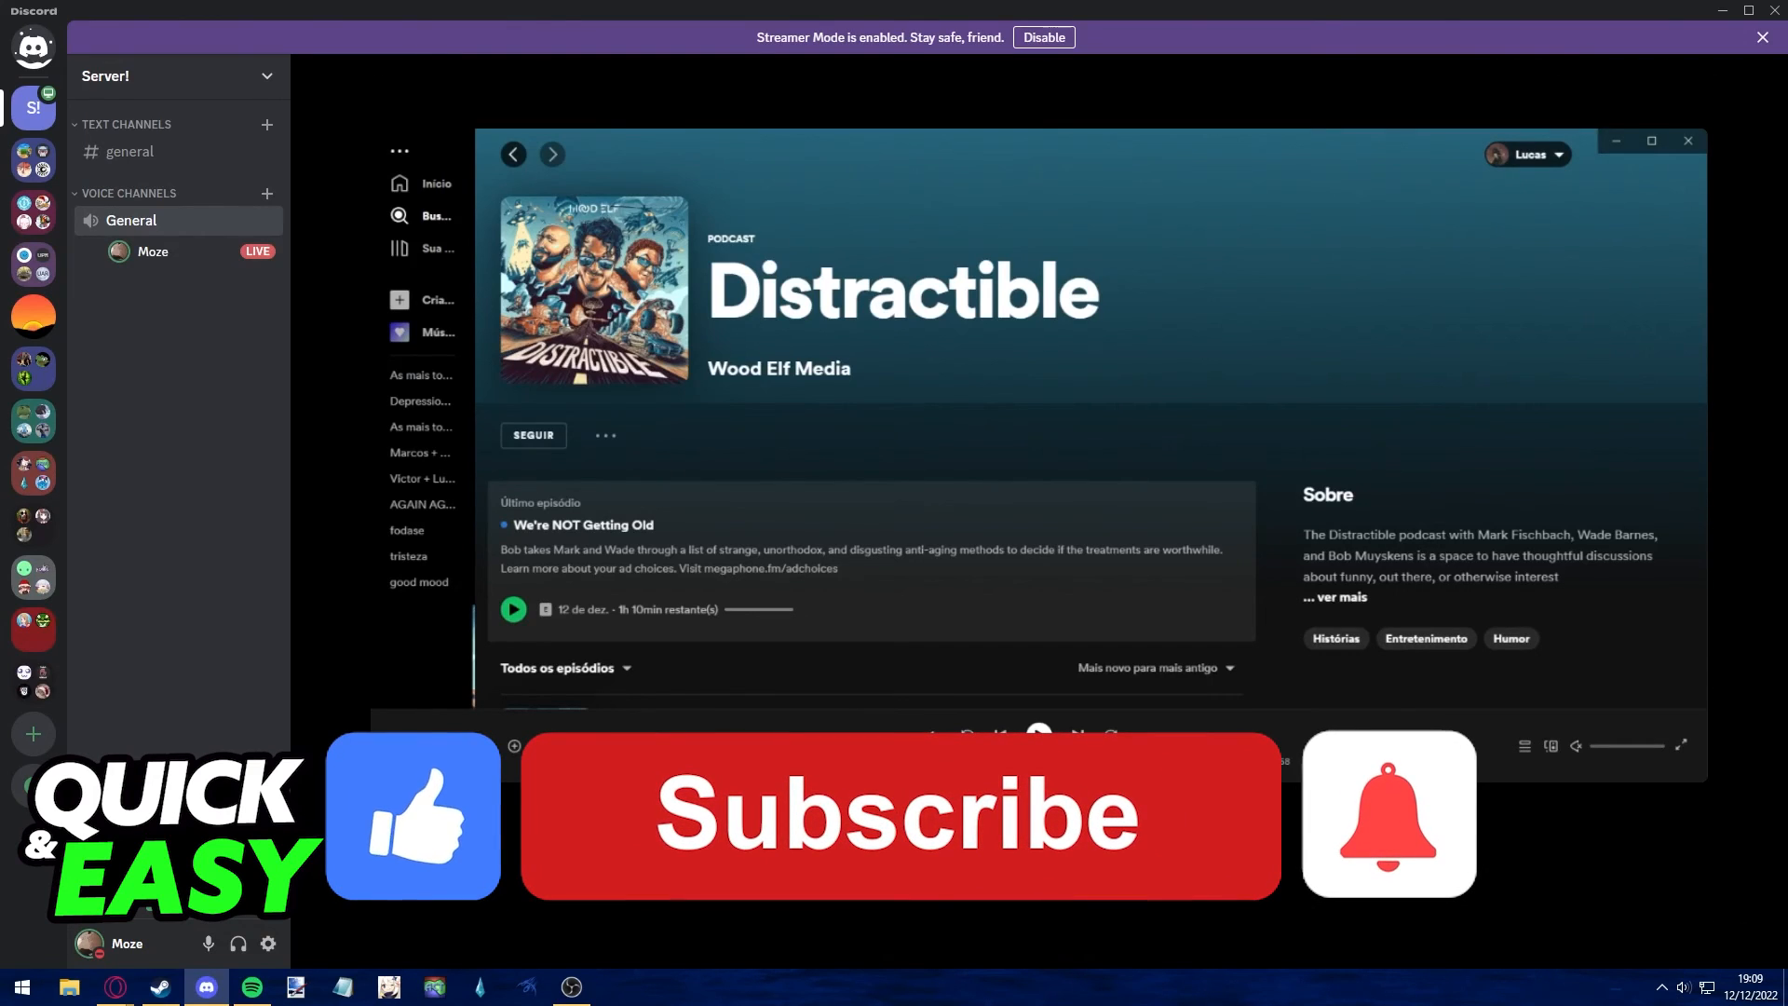
click(898, 814)
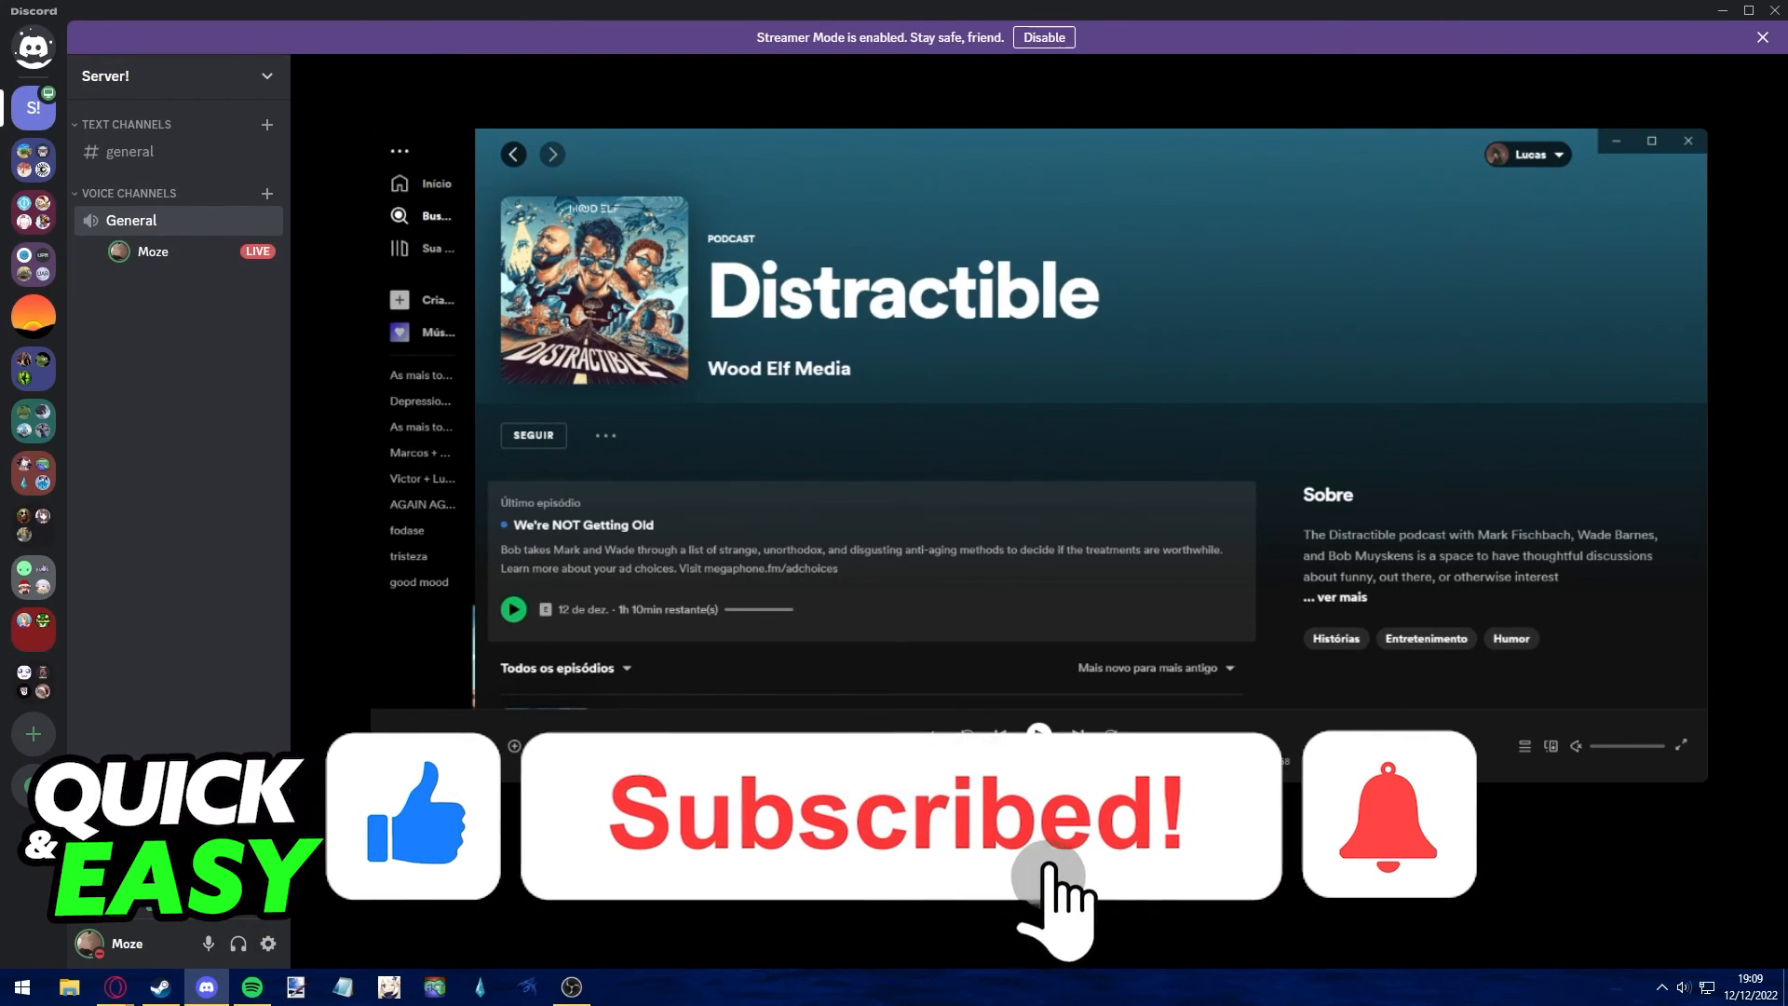